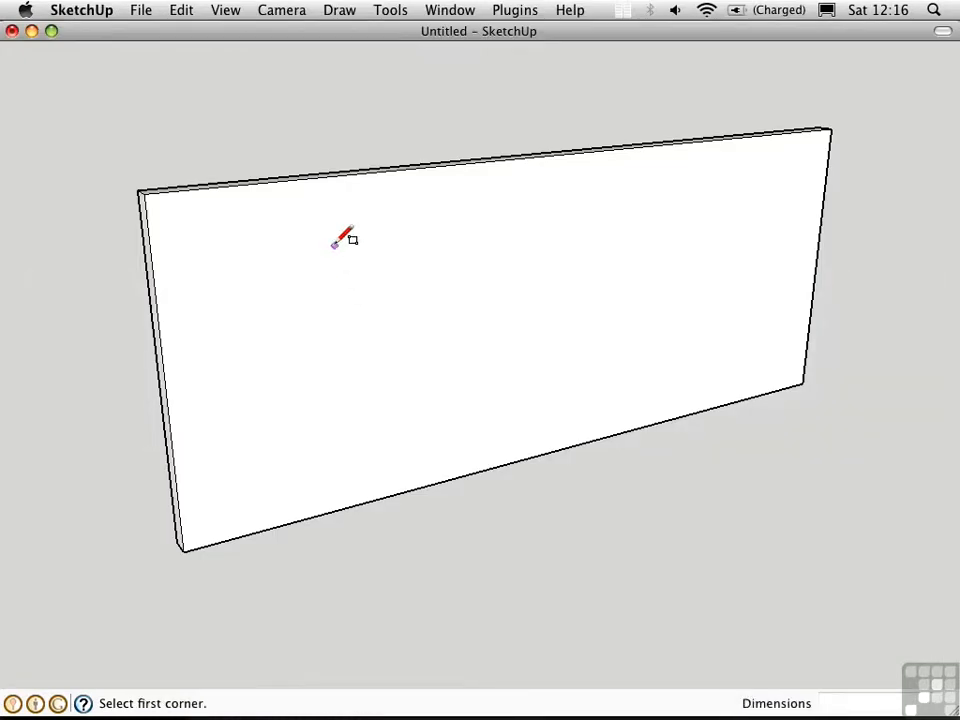
Step: Draw a rectangle on the wall's front face
{"action": "left_click", "coordinate": [325, 245]}
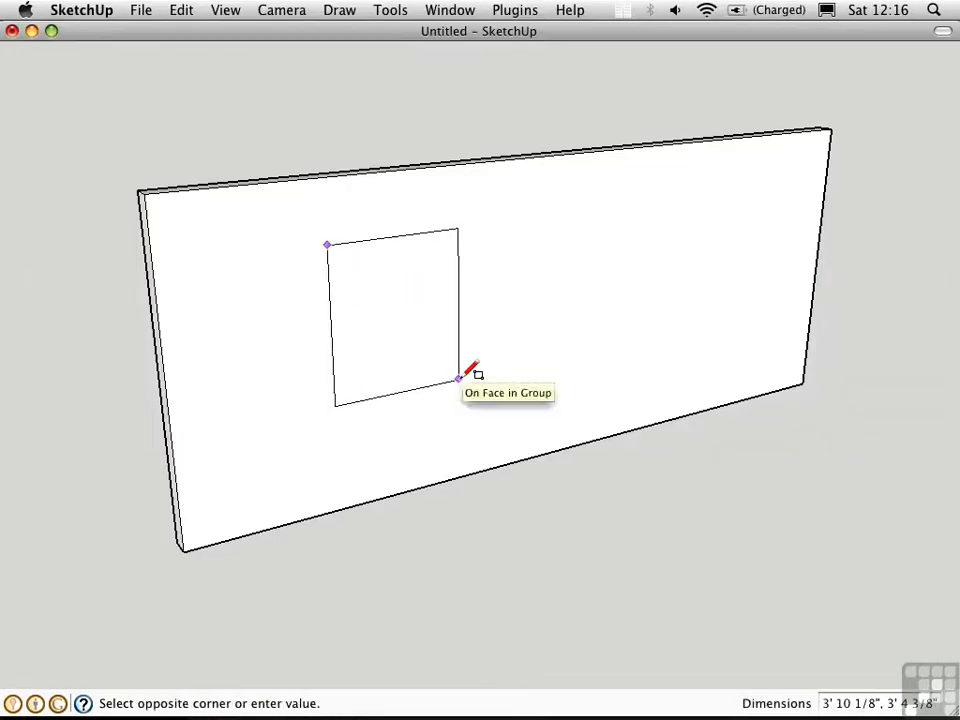
{"action": "left_click", "coordinate": [458, 378]}
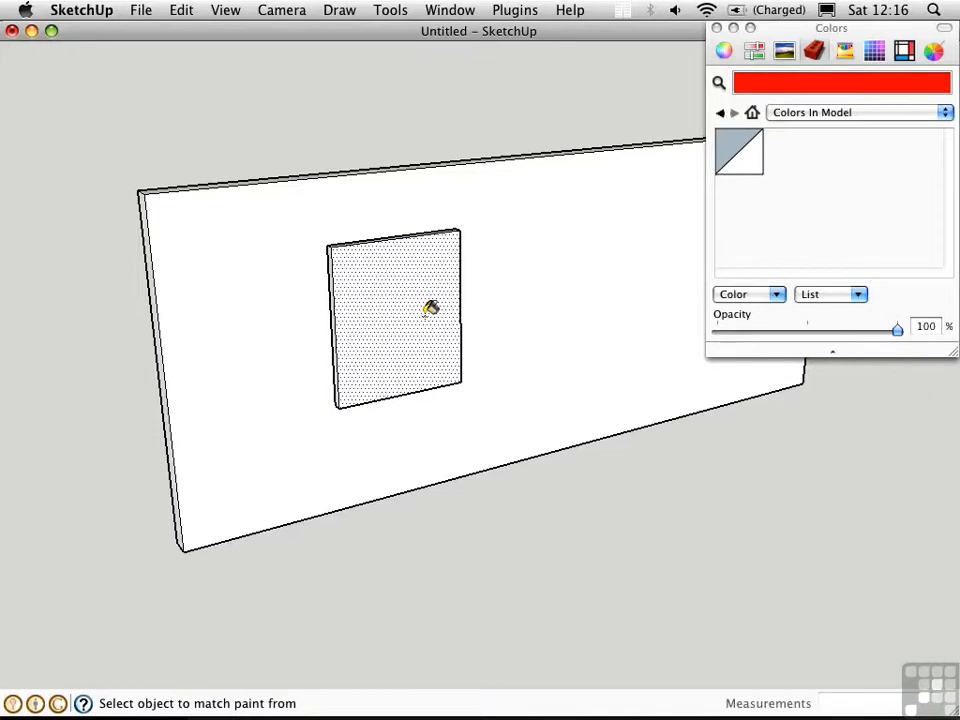
{"action": "mouse_move", "coordinate": [798, 187]}
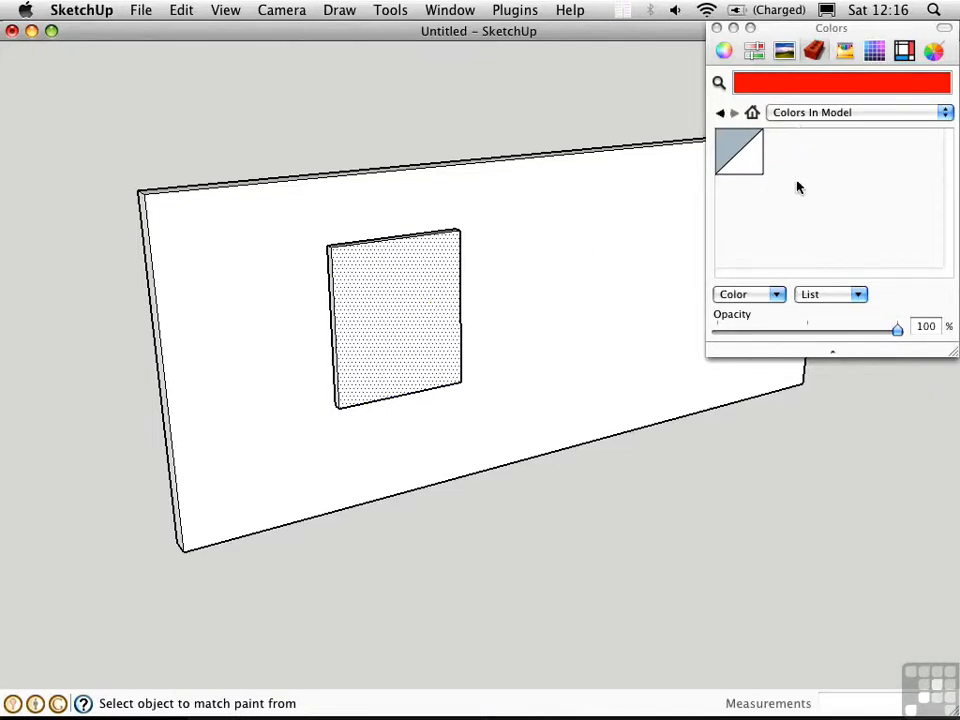
{"action": "mouse_move", "coordinate": [758, 294]}
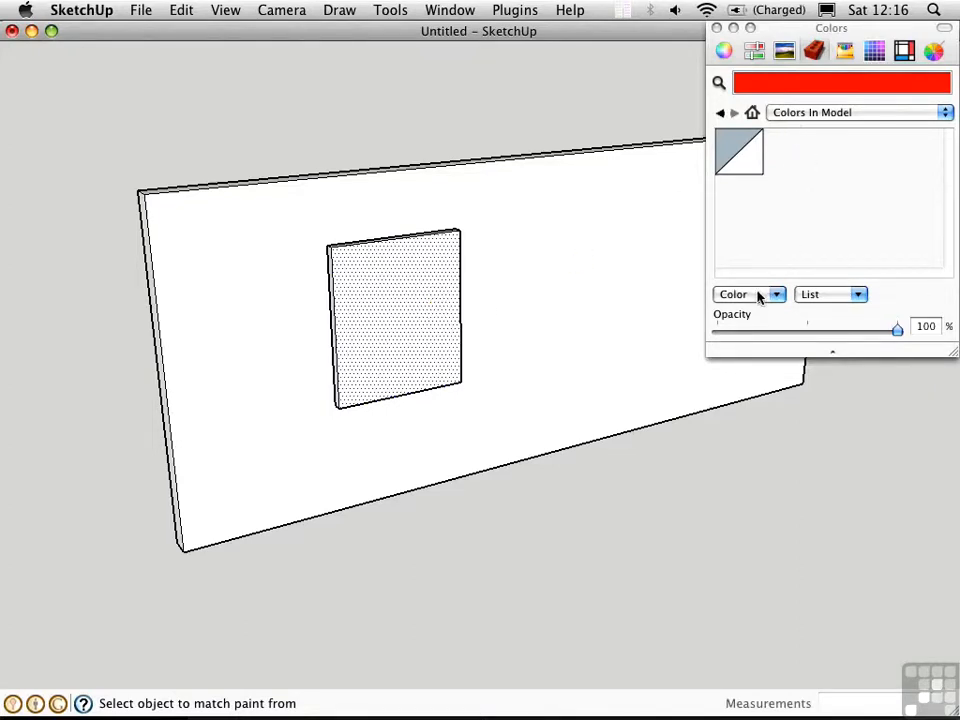
Step: Create a new texture from HotelMariaFelix.jpg and confirm its name and size
{"action": "left_click", "coordinate": [776, 294]}
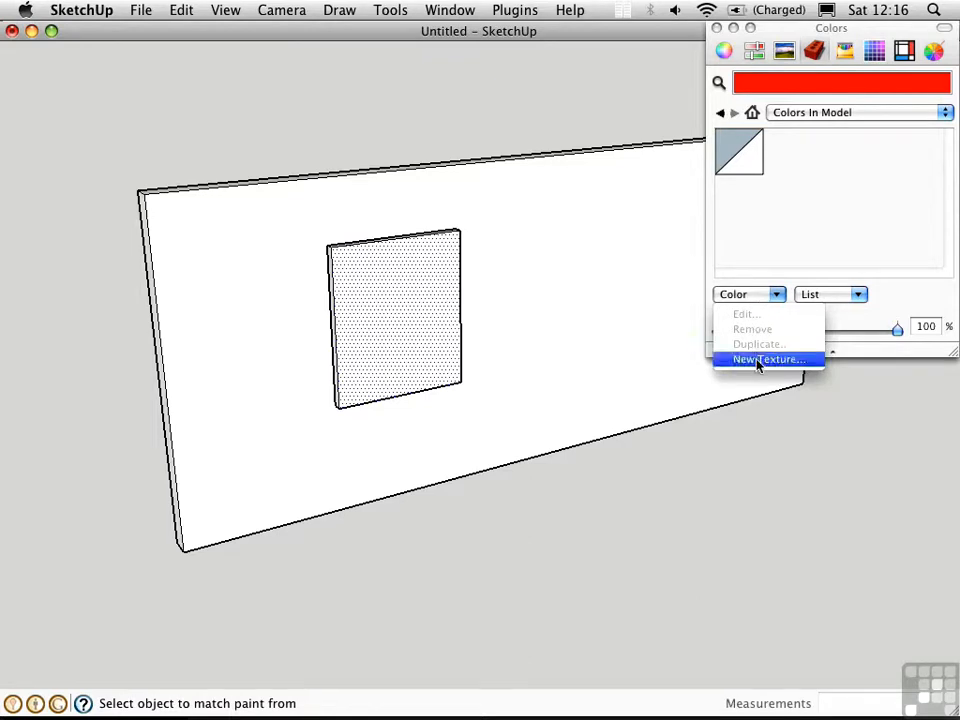
{"action": "left_click", "coordinate": [767, 359]}
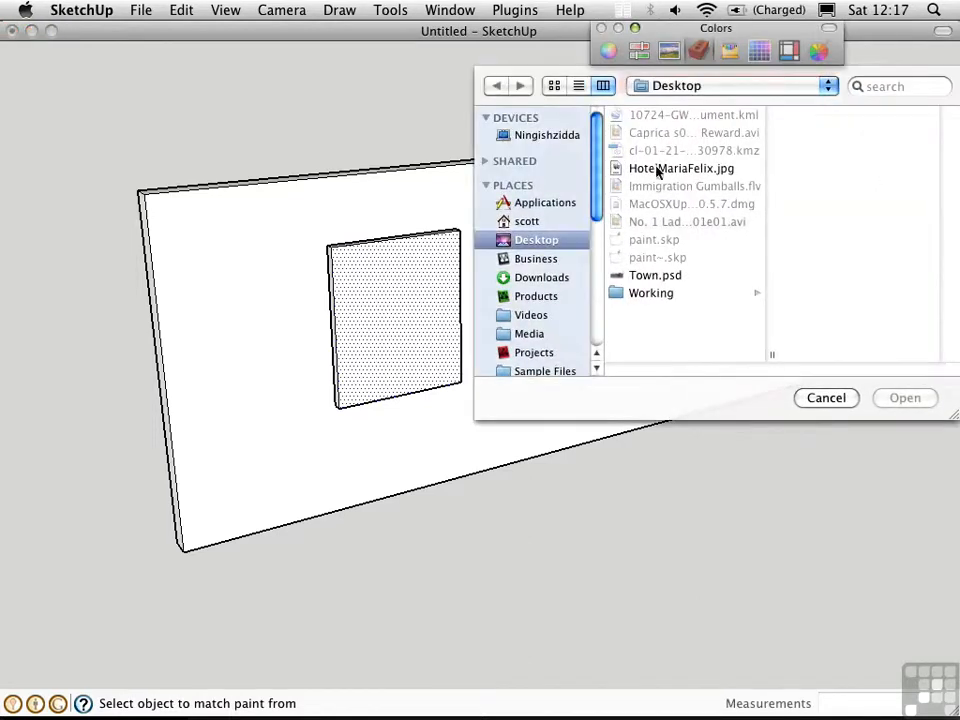
{"action": "left_click", "coordinate": [681, 168]}
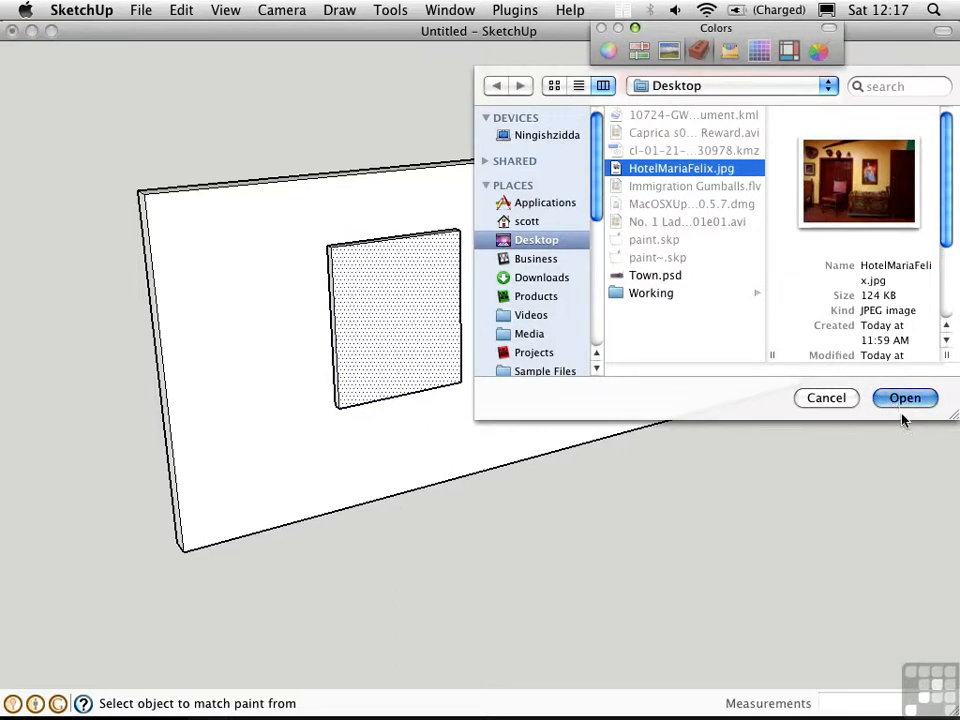
{"action": "left_click", "coordinate": [904, 397]}
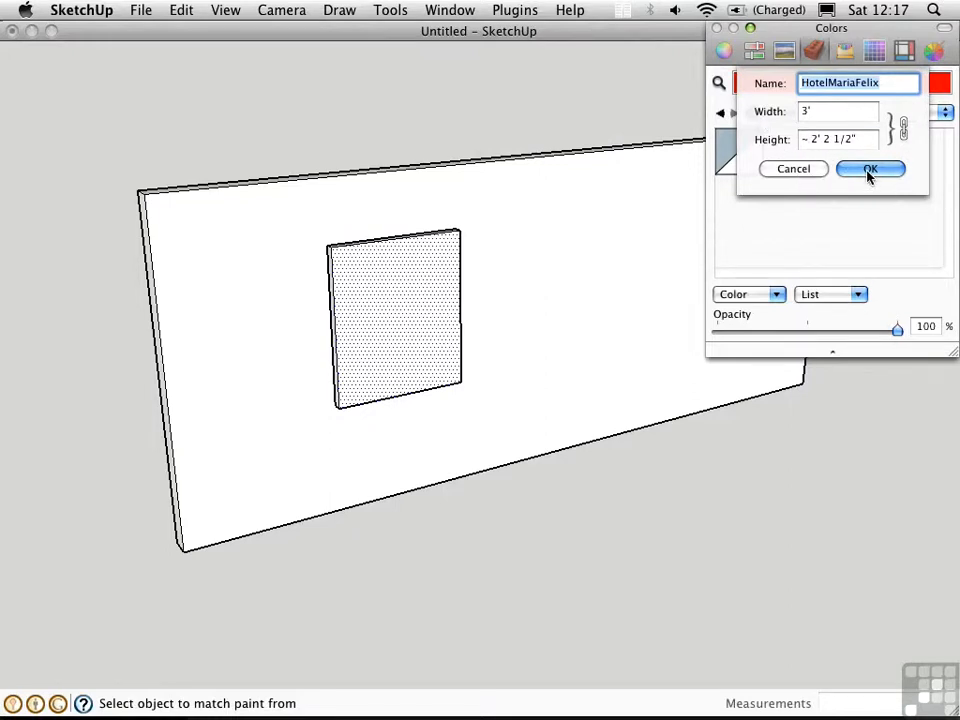
{"action": "left_click", "coordinate": [869, 168]}
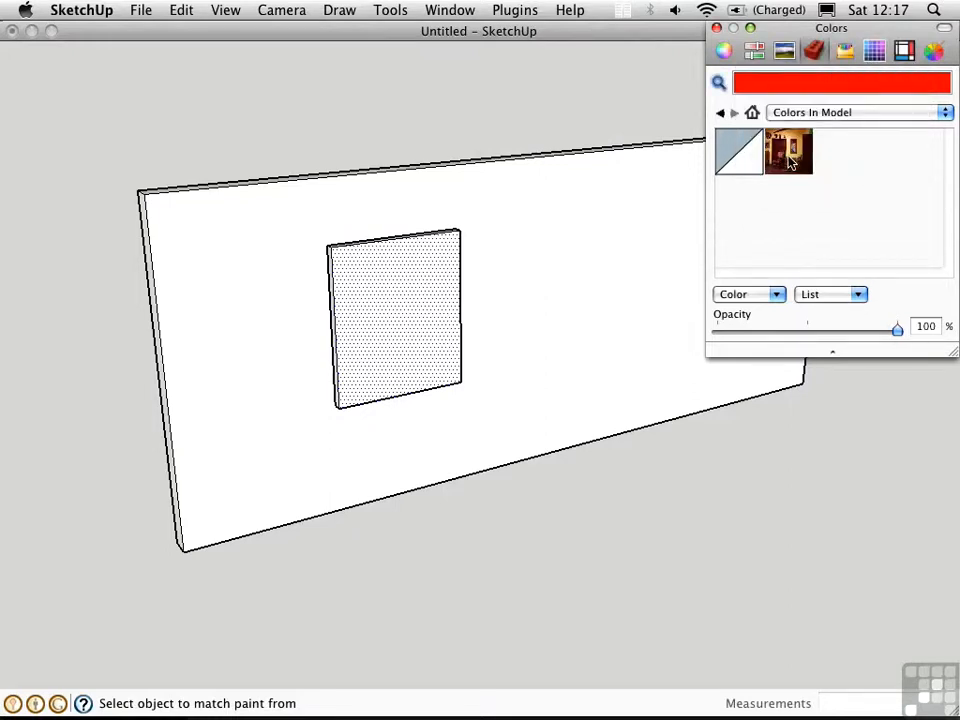
{"action": "mouse_move", "coordinate": [788, 152]}
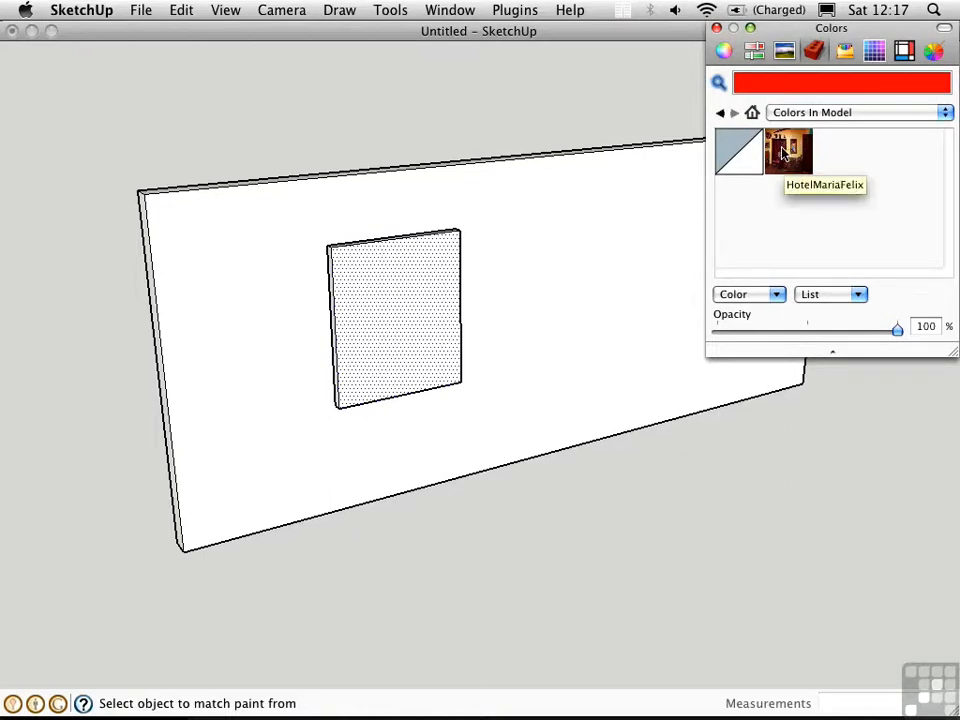
Step: Pick the HotelMariaFelix texture and paint the wall rectangle with it
{"action": "left_click", "coordinate": [789, 152]}
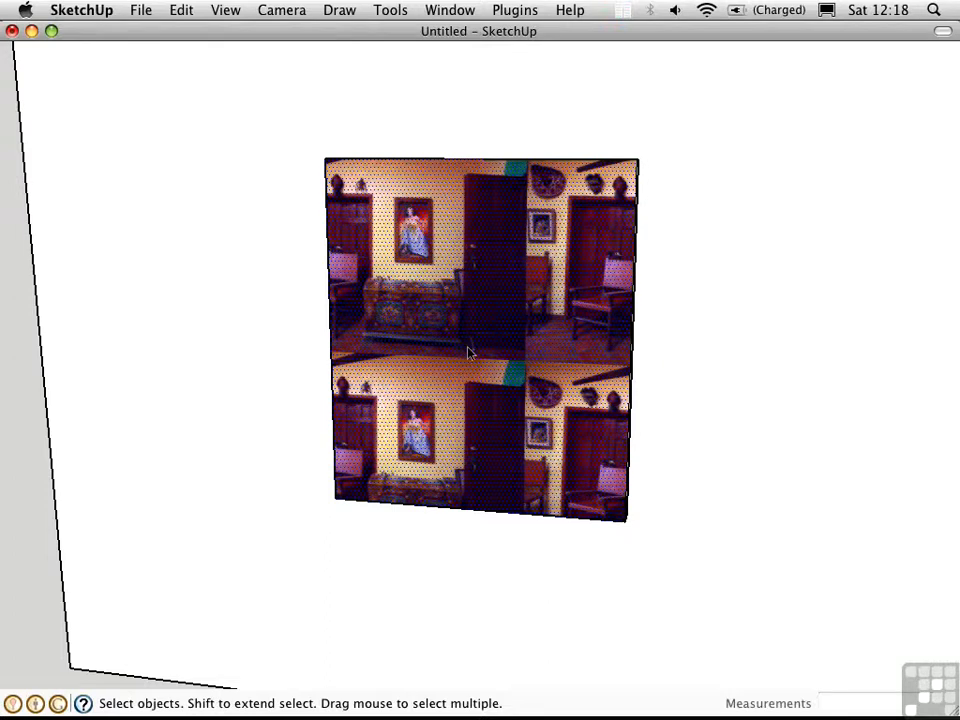
Step: Scale the hotel photo texture with the green pin so the portrait fills the rectangle
{"action": "right_click", "coordinate": [458, 338]}
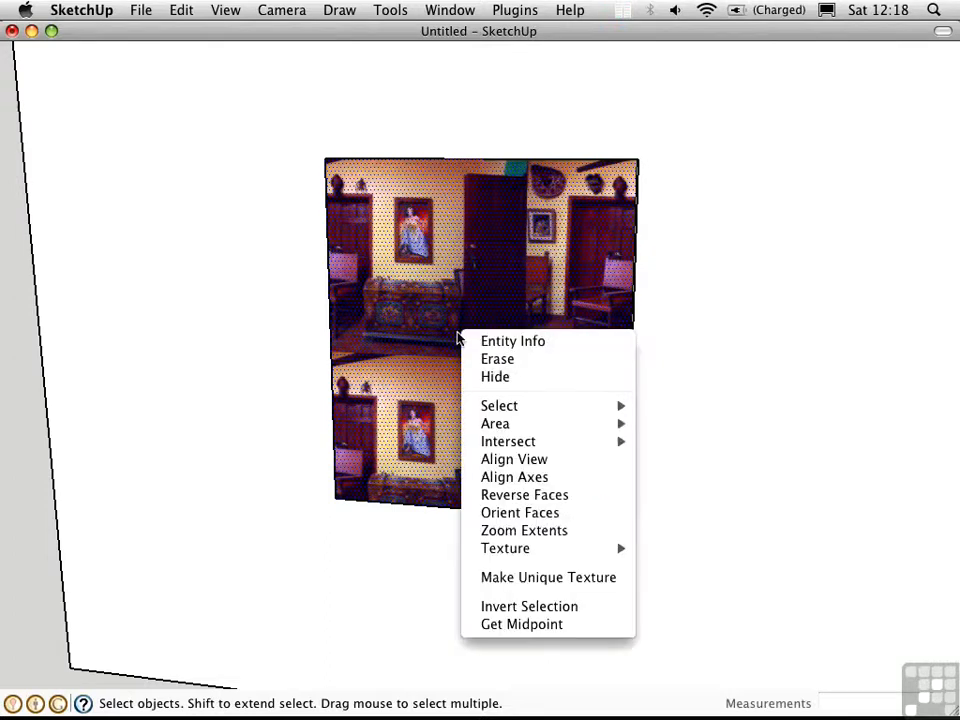
{"action": "mouse_move", "coordinate": [505, 548]}
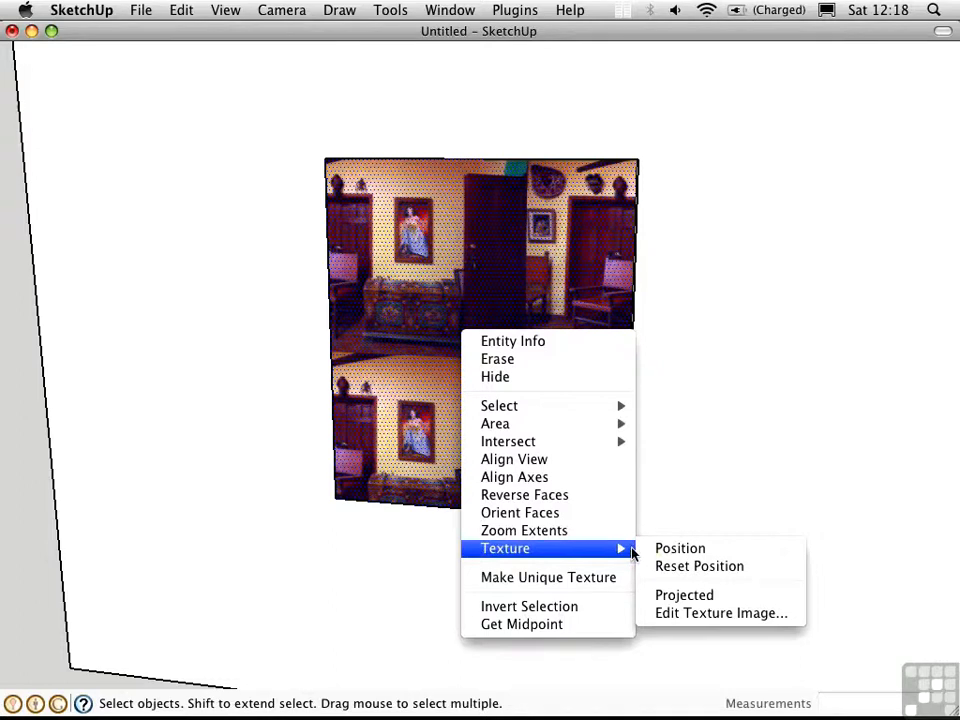
{"action": "left_click", "coordinate": [680, 548]}
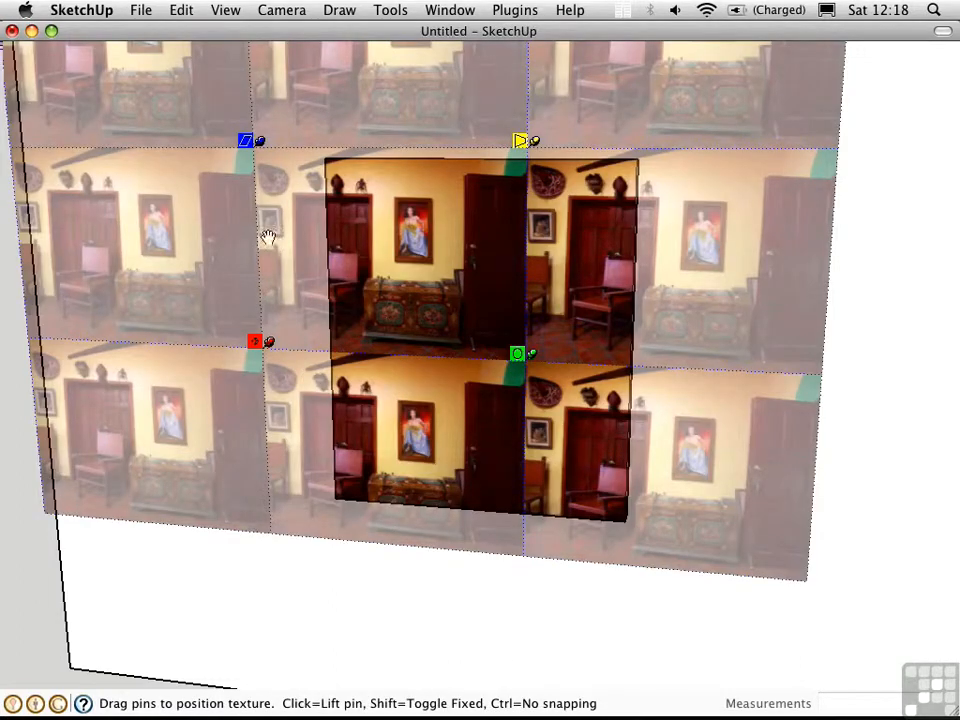
{"action": "mouse_move", "coordinate": [518, 354]}
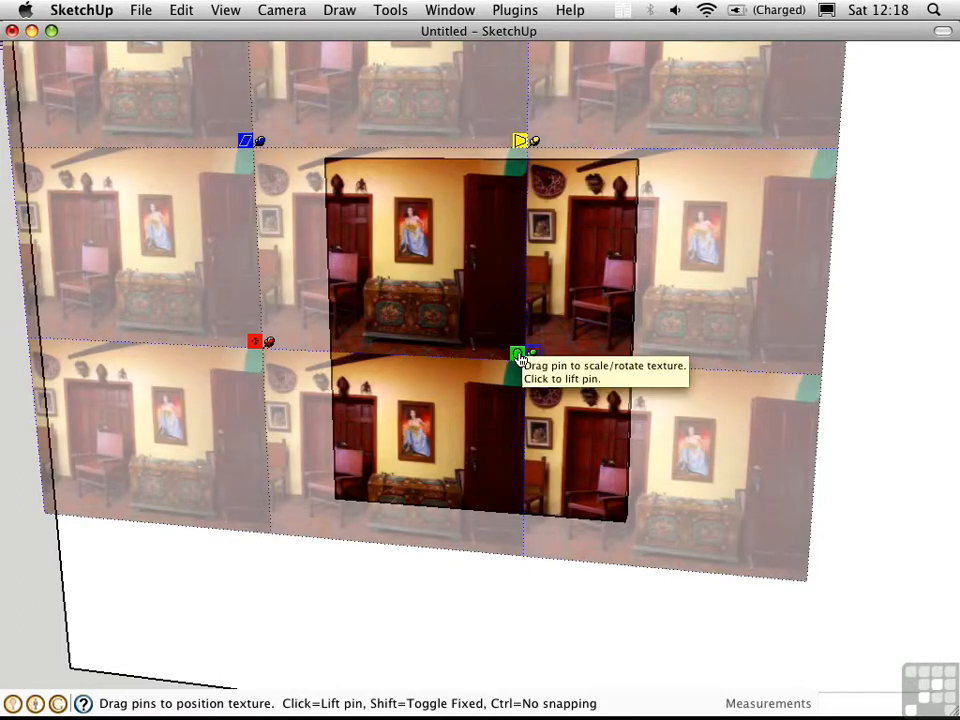
{"action": "left_click_drag", "start_coordinate": [518, 358], "coordinate": [758, 363]}
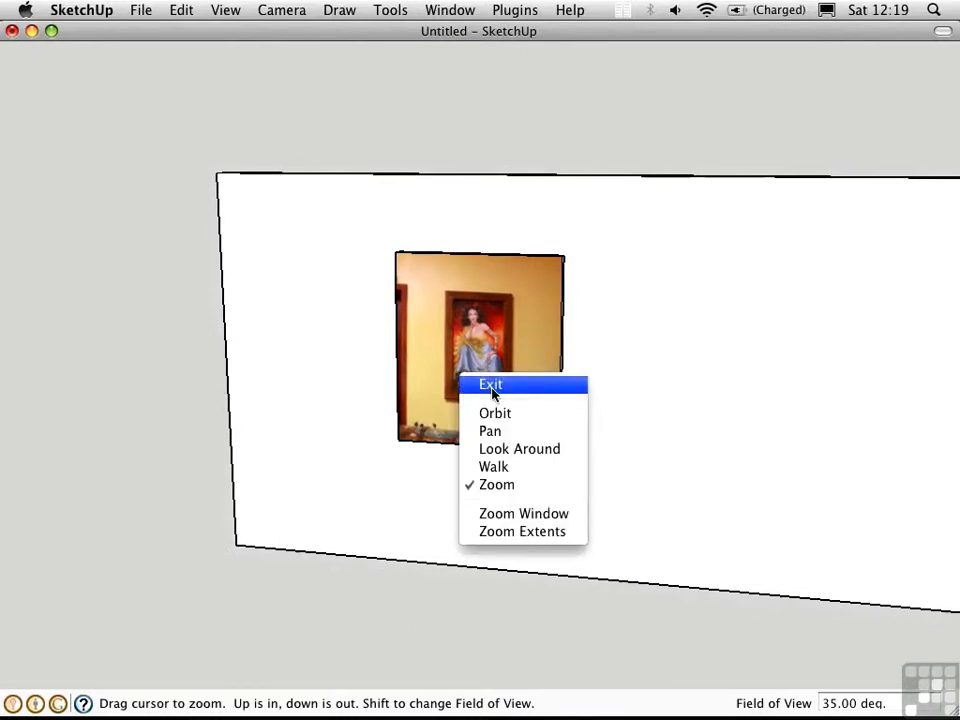
{"action": "left_click", "coordinate": [490, 384]}
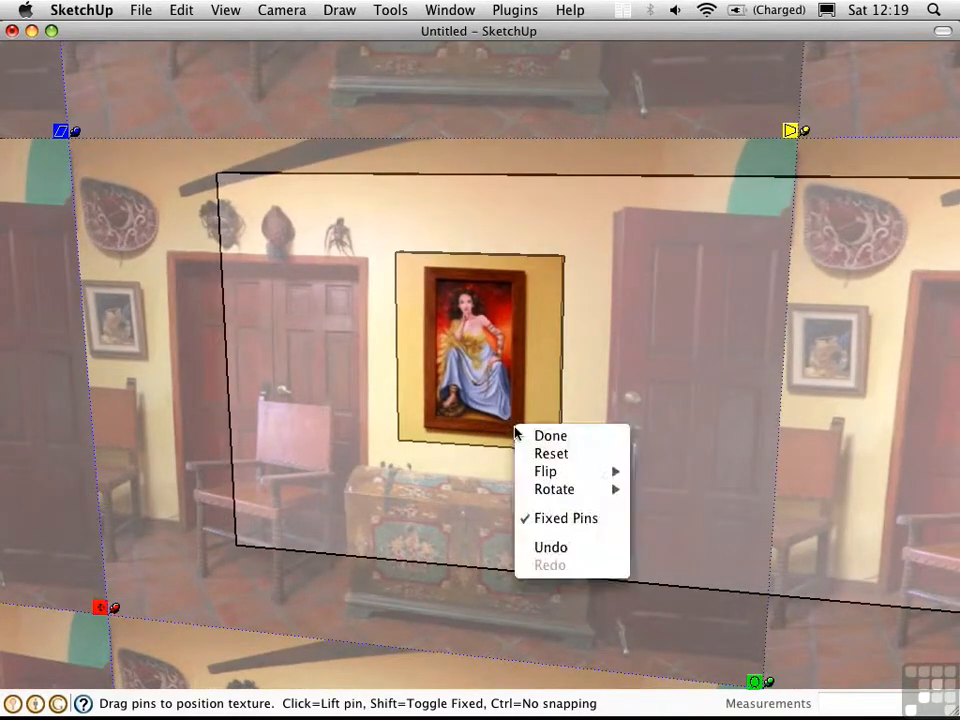
Step: Finish texture positioning, push the rectangle out into a thick box, and view it
{"action": "left_click", "coordinate": [550, 435]}
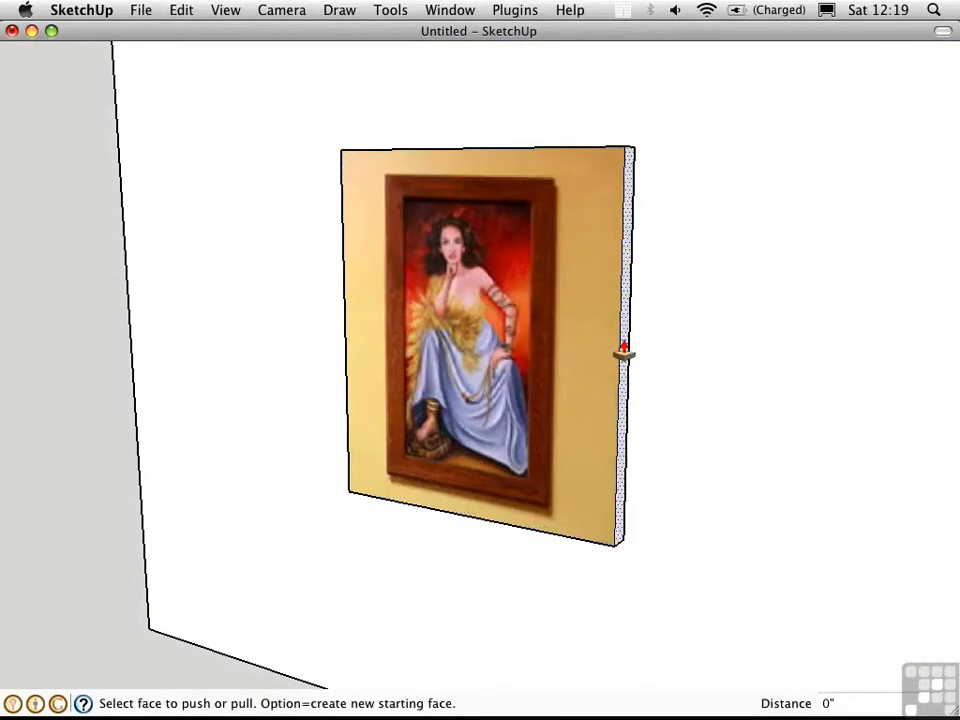
{"action": "left_click_drag", "start_coordinate": [623, 350], "coordinate": [560, 340]}
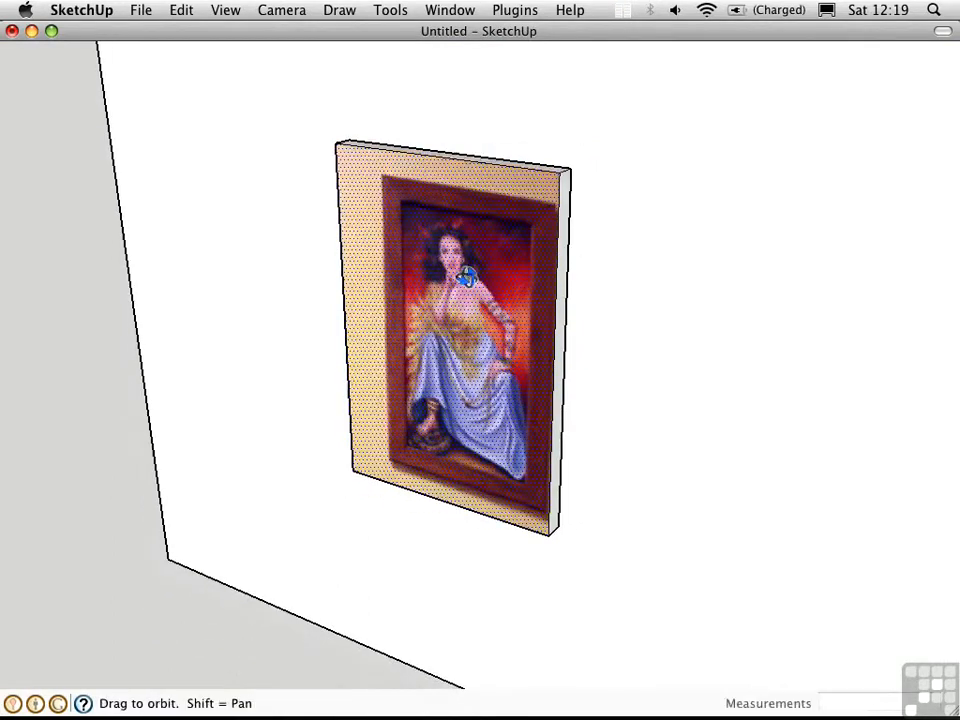
{"action": "left_click_drag", "start_coordinate": [460, 277], "coordinate": [630, 243]}
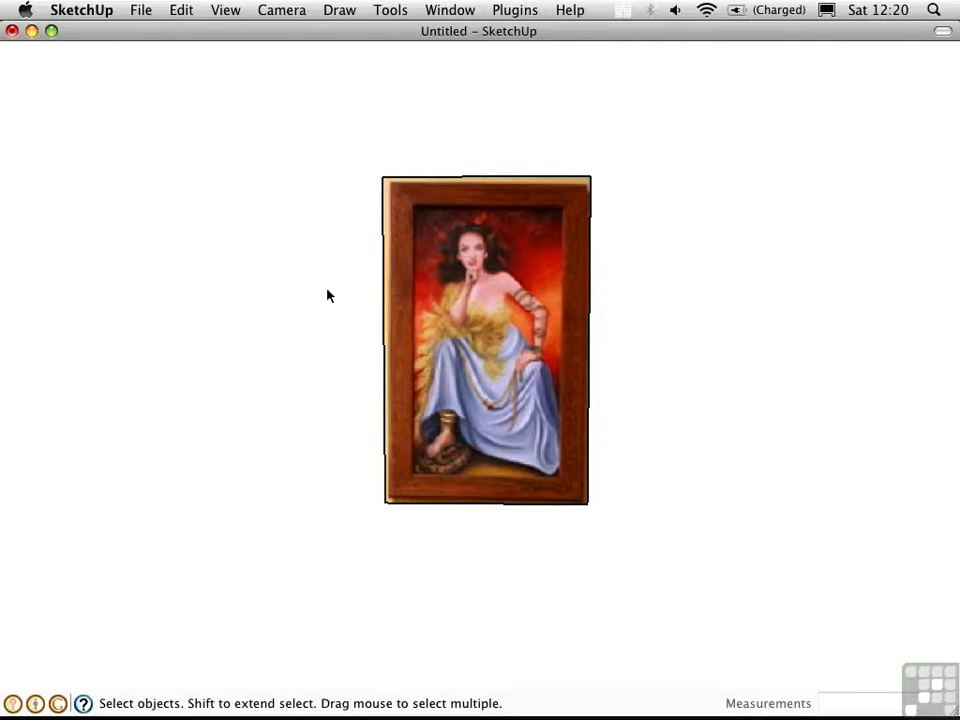
{"action": "mouse_move", "coordinate": [476, 324]}
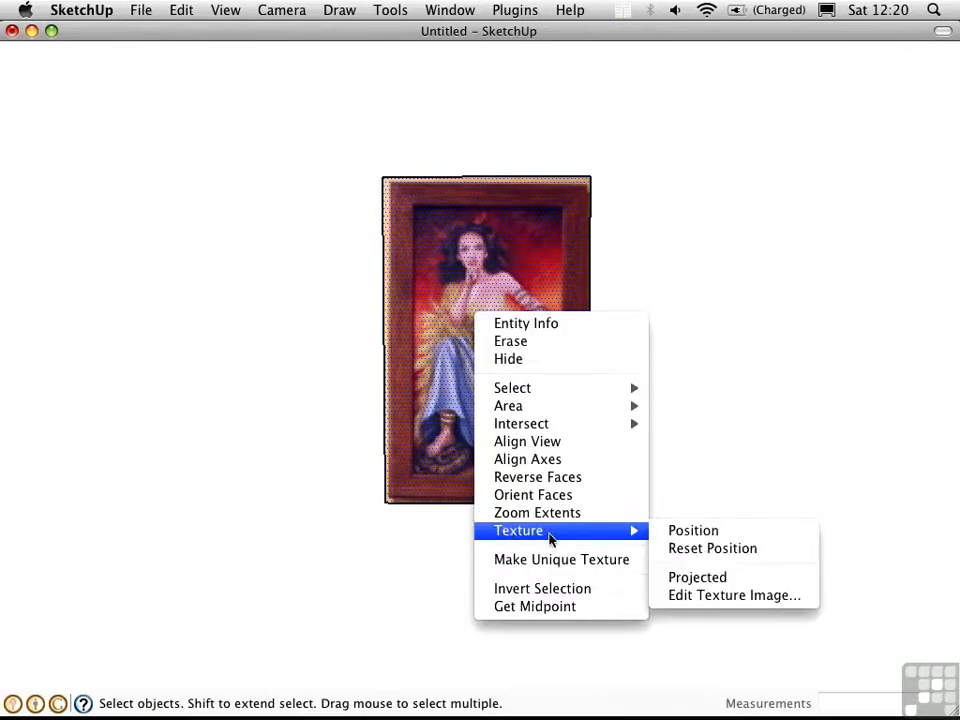
Step: Reopen texture positioning on the painting box's front face
{"action": "left_click", "coordinate": [692, 530]}
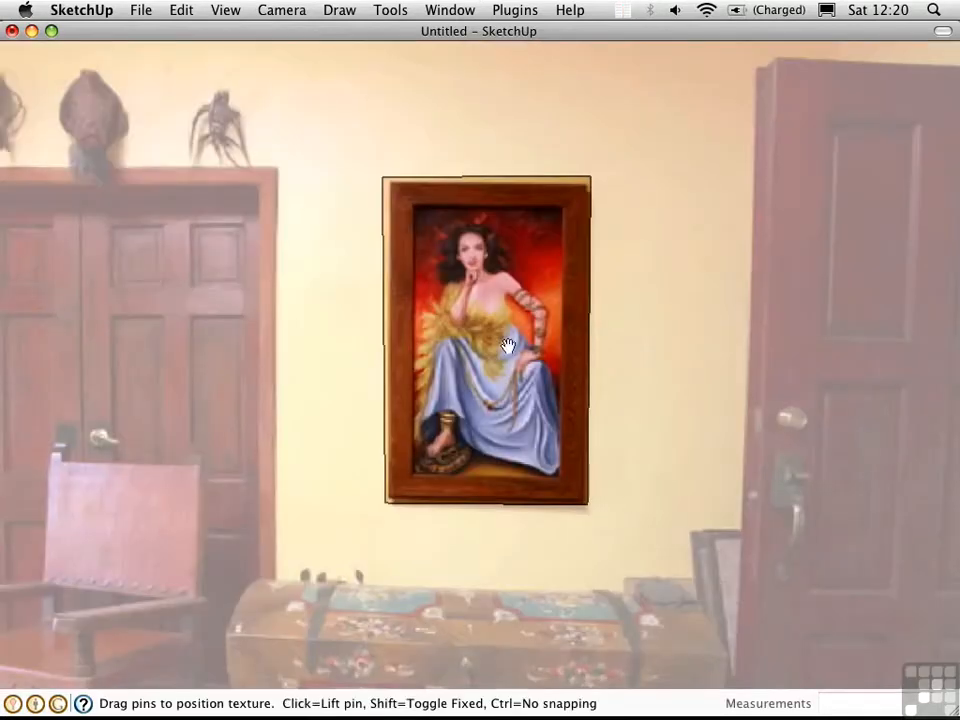
{"action": "right_click", "coordinate": [508, 345]}
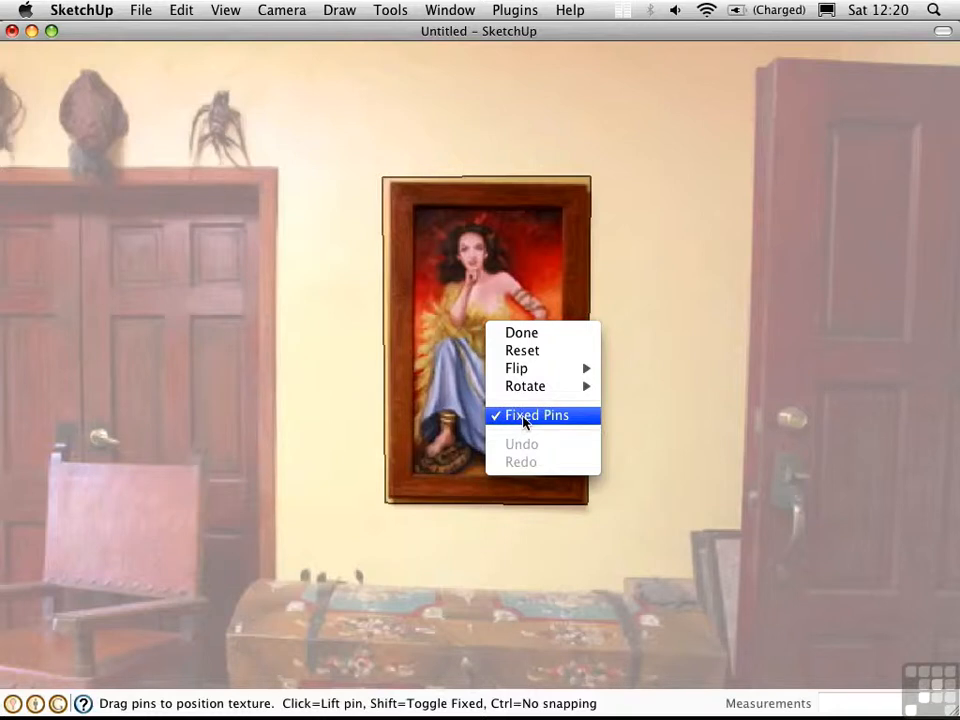
{"action": "mouse_move", "coordinate": [528, 425]}
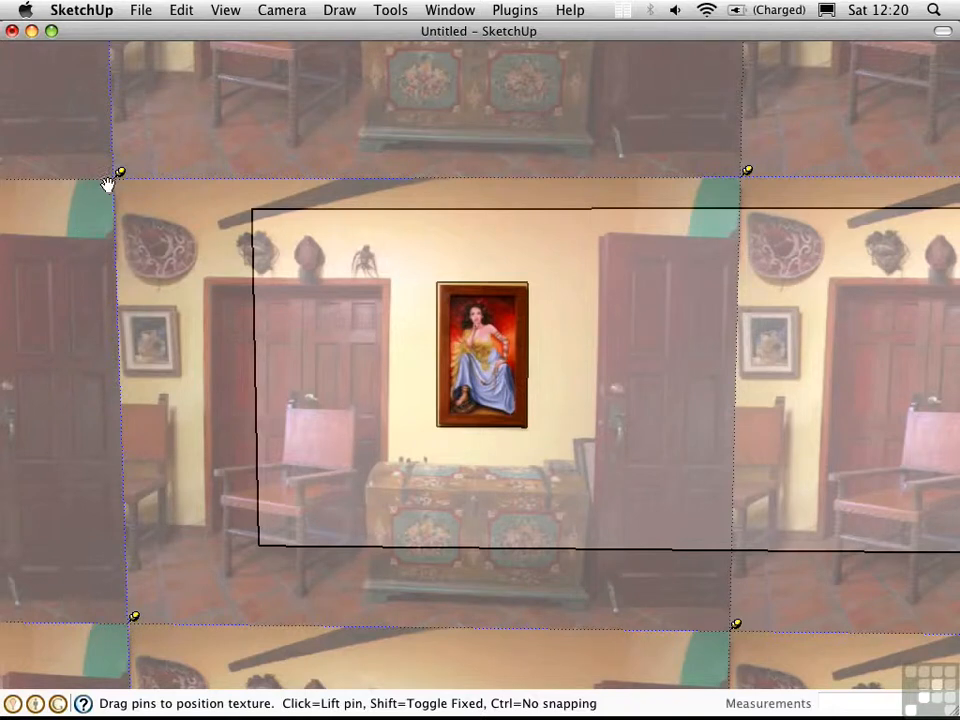
{"action": "mouse_move", "coordinate": [123, 210]}
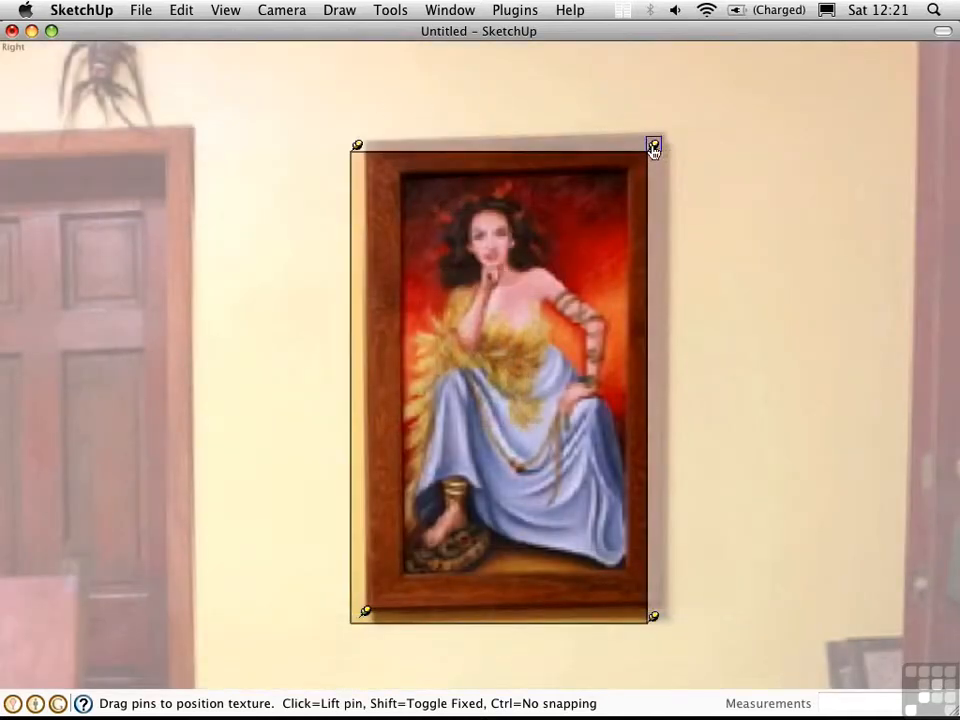
Step: Drag the free pins so the portrait frame's corners match the box corners
{"action": "left_click_drag", "start_coordinate": [653, 146], "coordinate": [668, 123]}
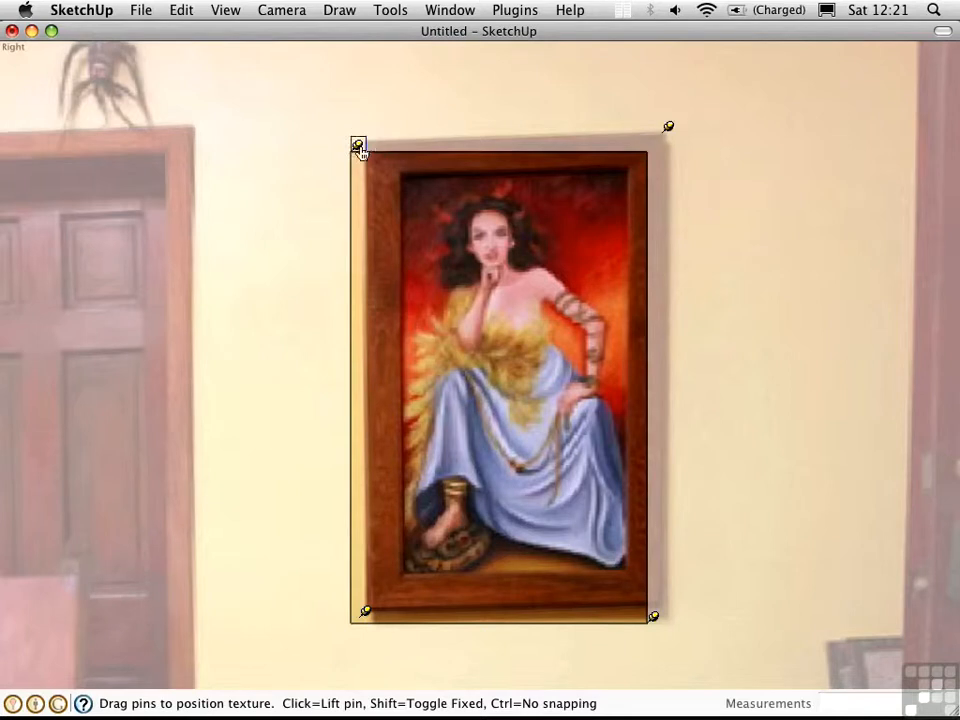
{"action": "mouse_move", "coordinate": [370, 138]}
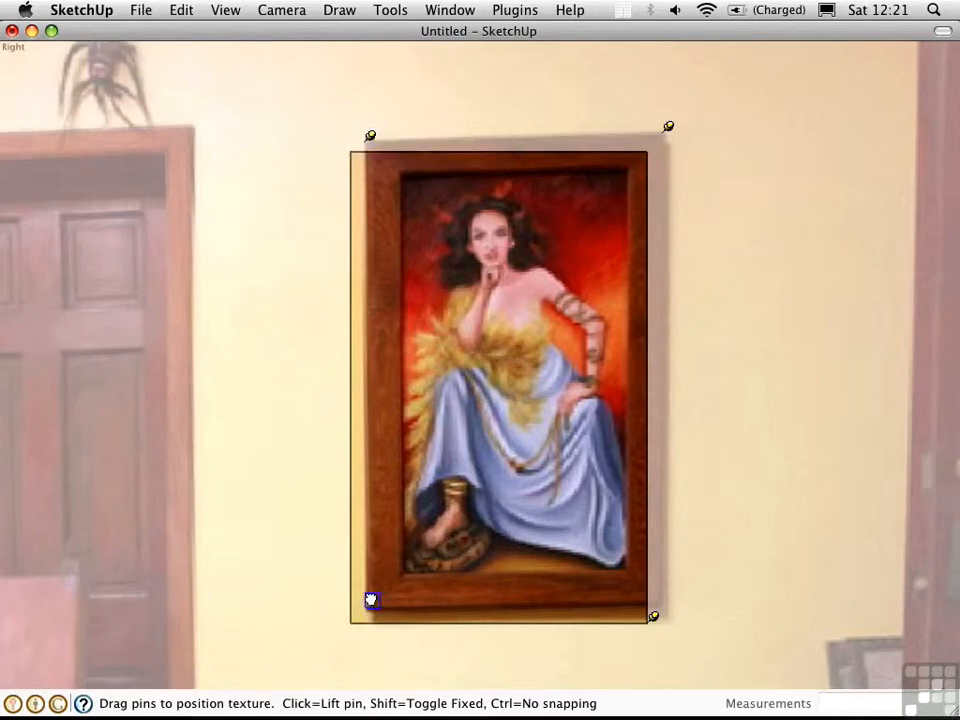
{"action": "left_click_drag", "start_coordinate": [371, 600], "coordinate": [663, 597]}
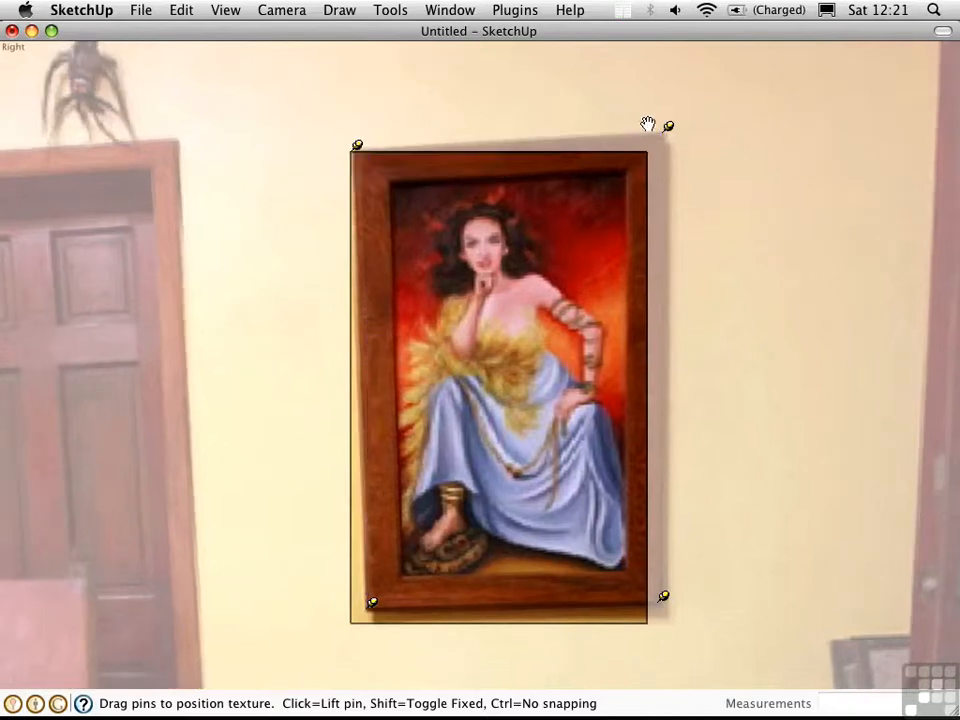
{"action": "left_click_drag", "start_coordinate": [668, 125], "coordinate": [653, 145]}
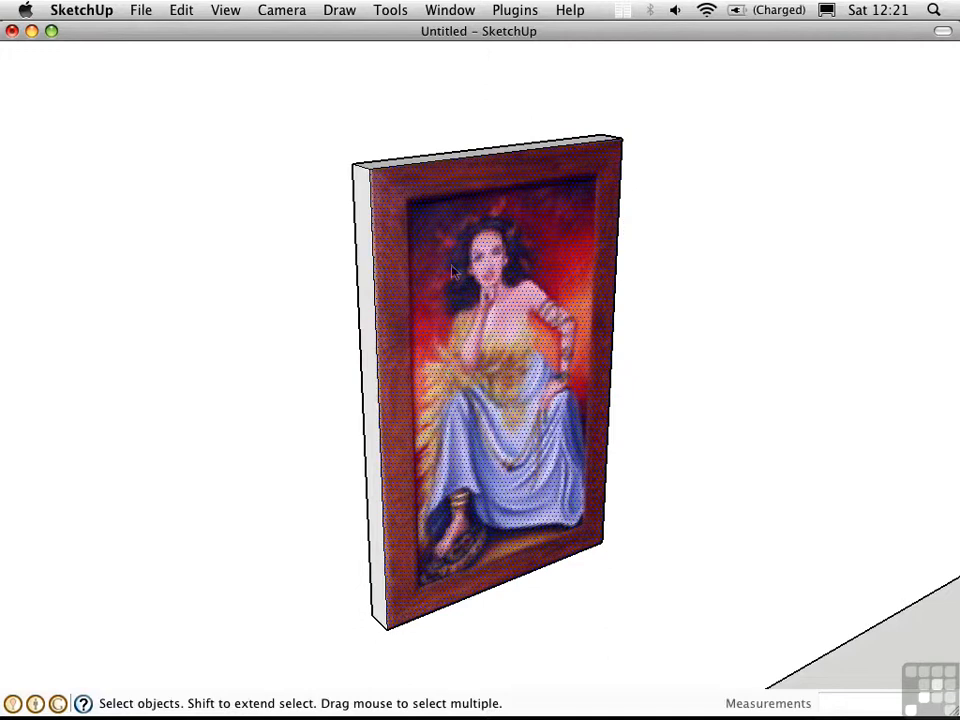
{"action": "mouse_move", "coordinate": [455, 368]}
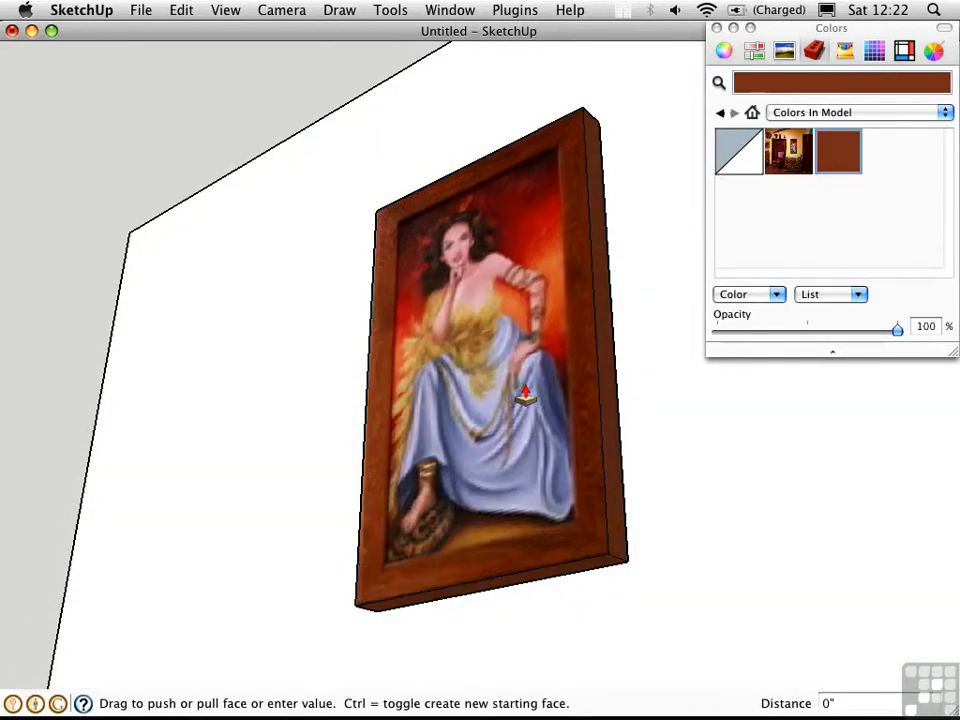
Step: Push the painting face in about 1 1/2" behind the brown frame
{"action": "left_click_drag", "start_coordinate": [525, 390], "coordinate": [420, 255]}
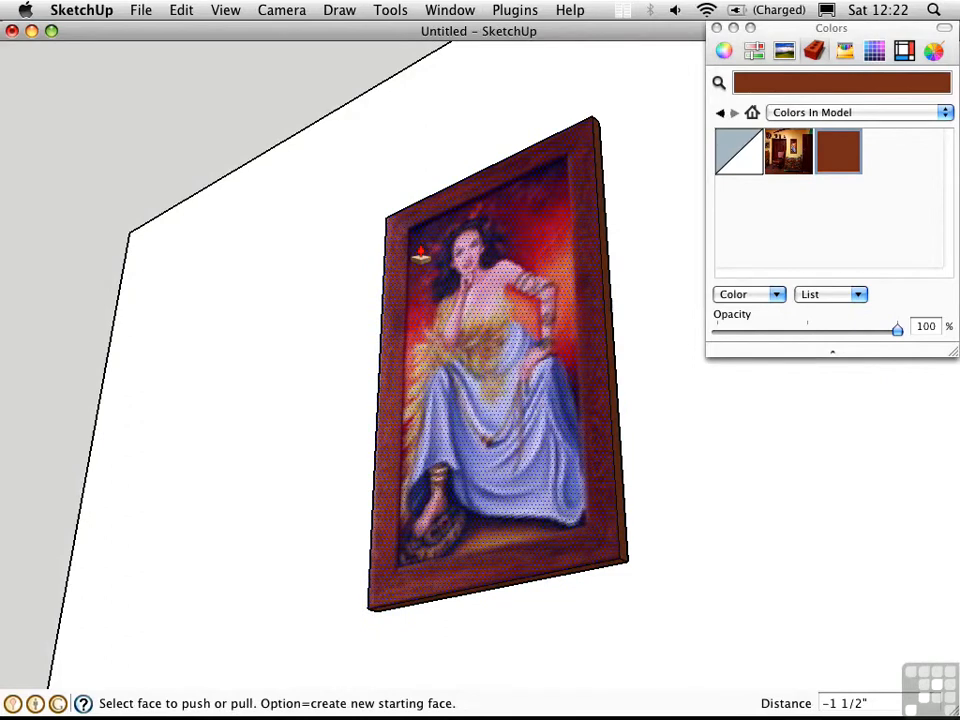